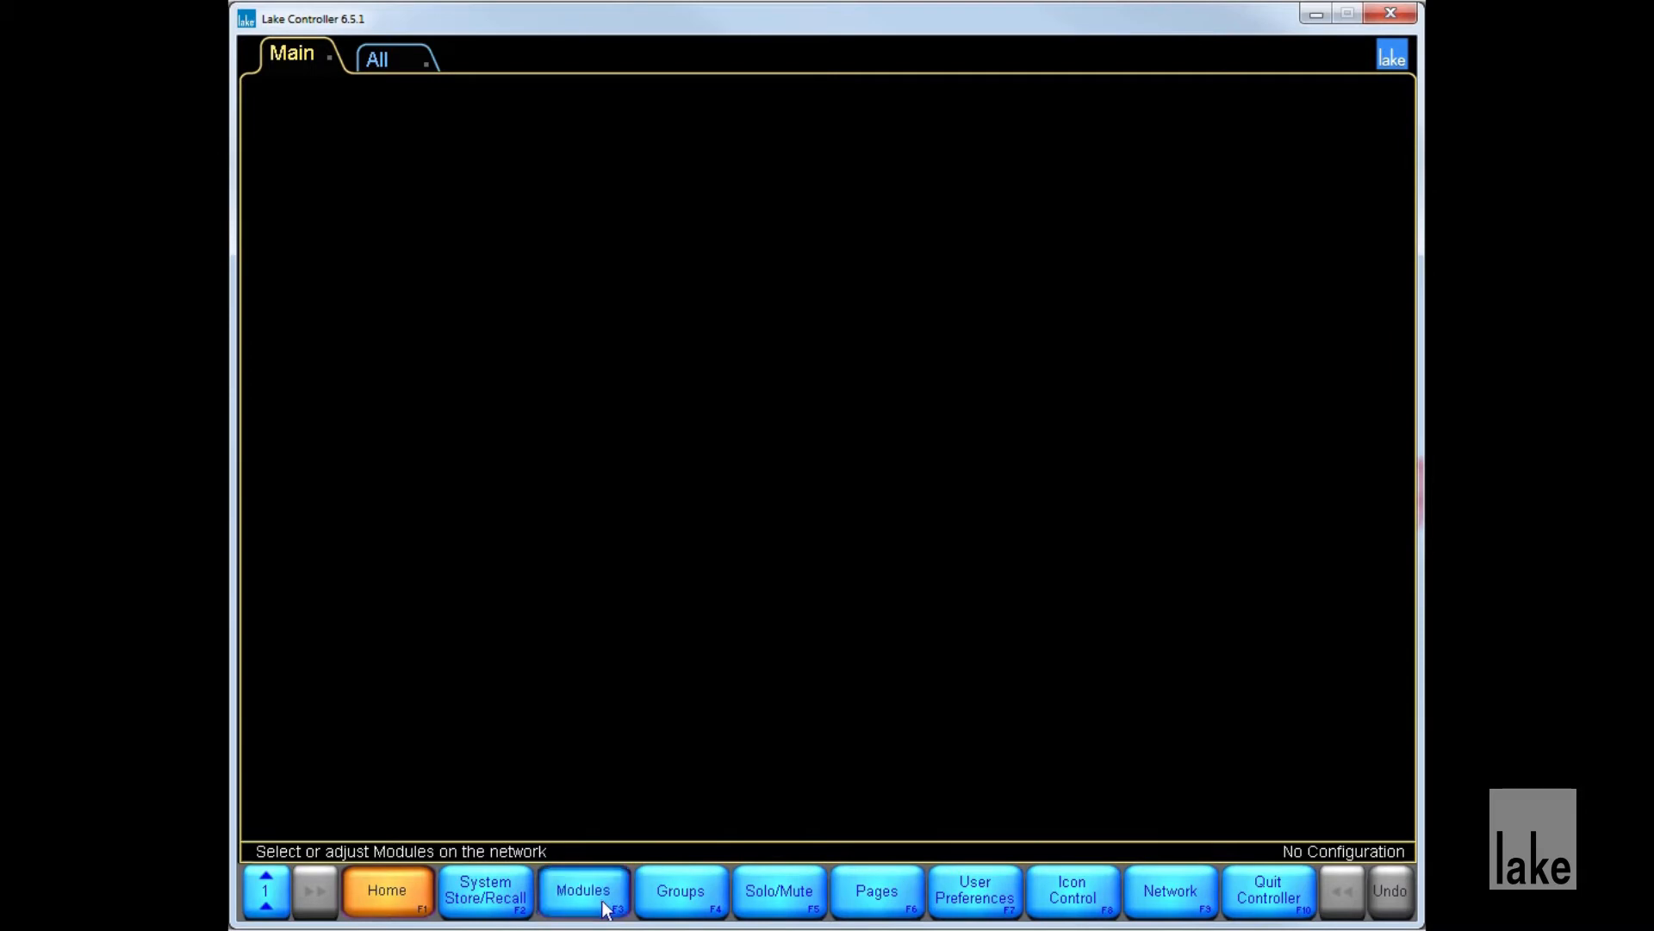
# Place modules A, B, C and D of the 20K44 CL1way frame on the Main page.
pyautogui.click(583, 915)
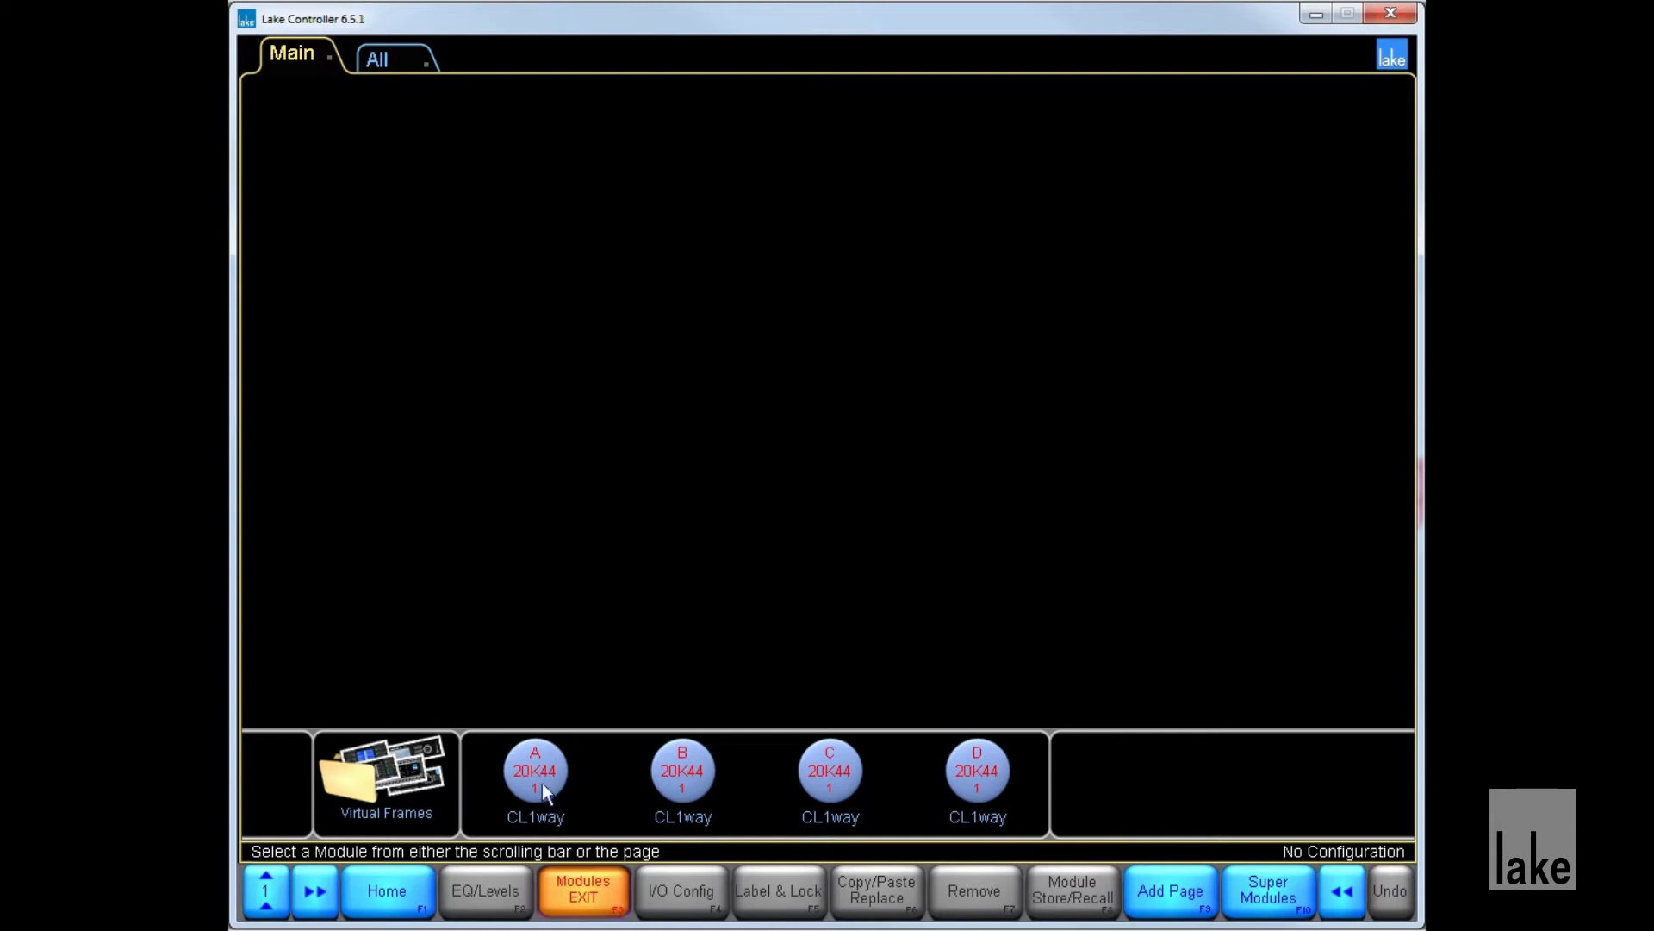
pyautogui.click(537, 776)
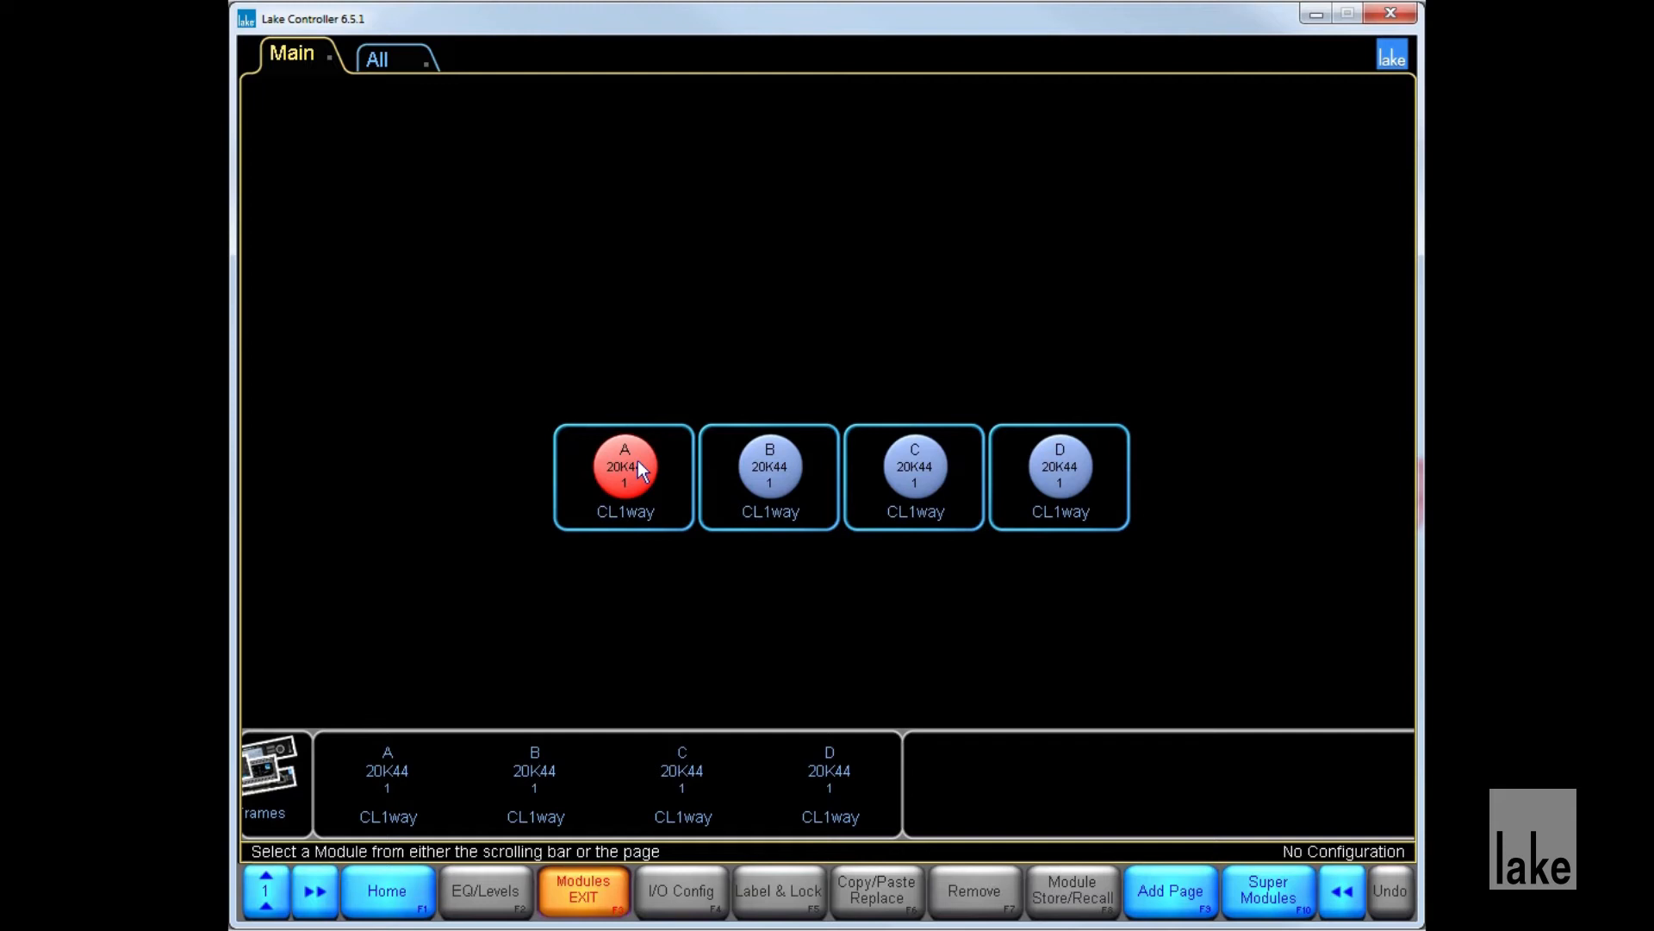
# Select module A and open its Module Store/Recall library.
pyautogui.click(624, 471)
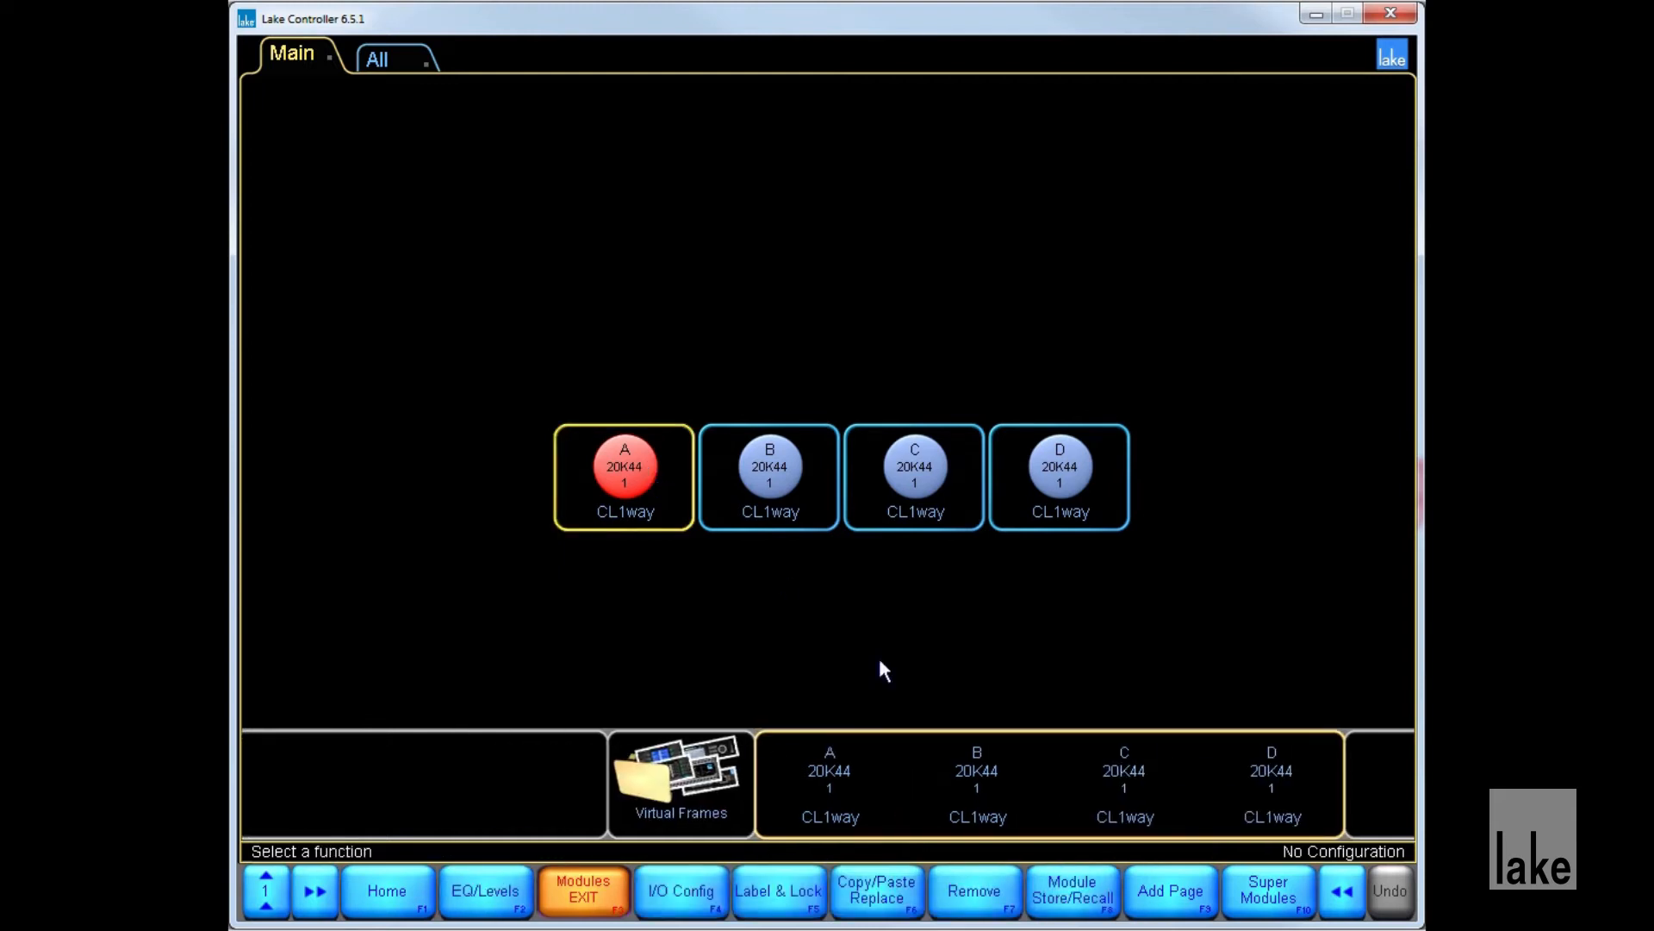
pyautogui.click(1072, 893)
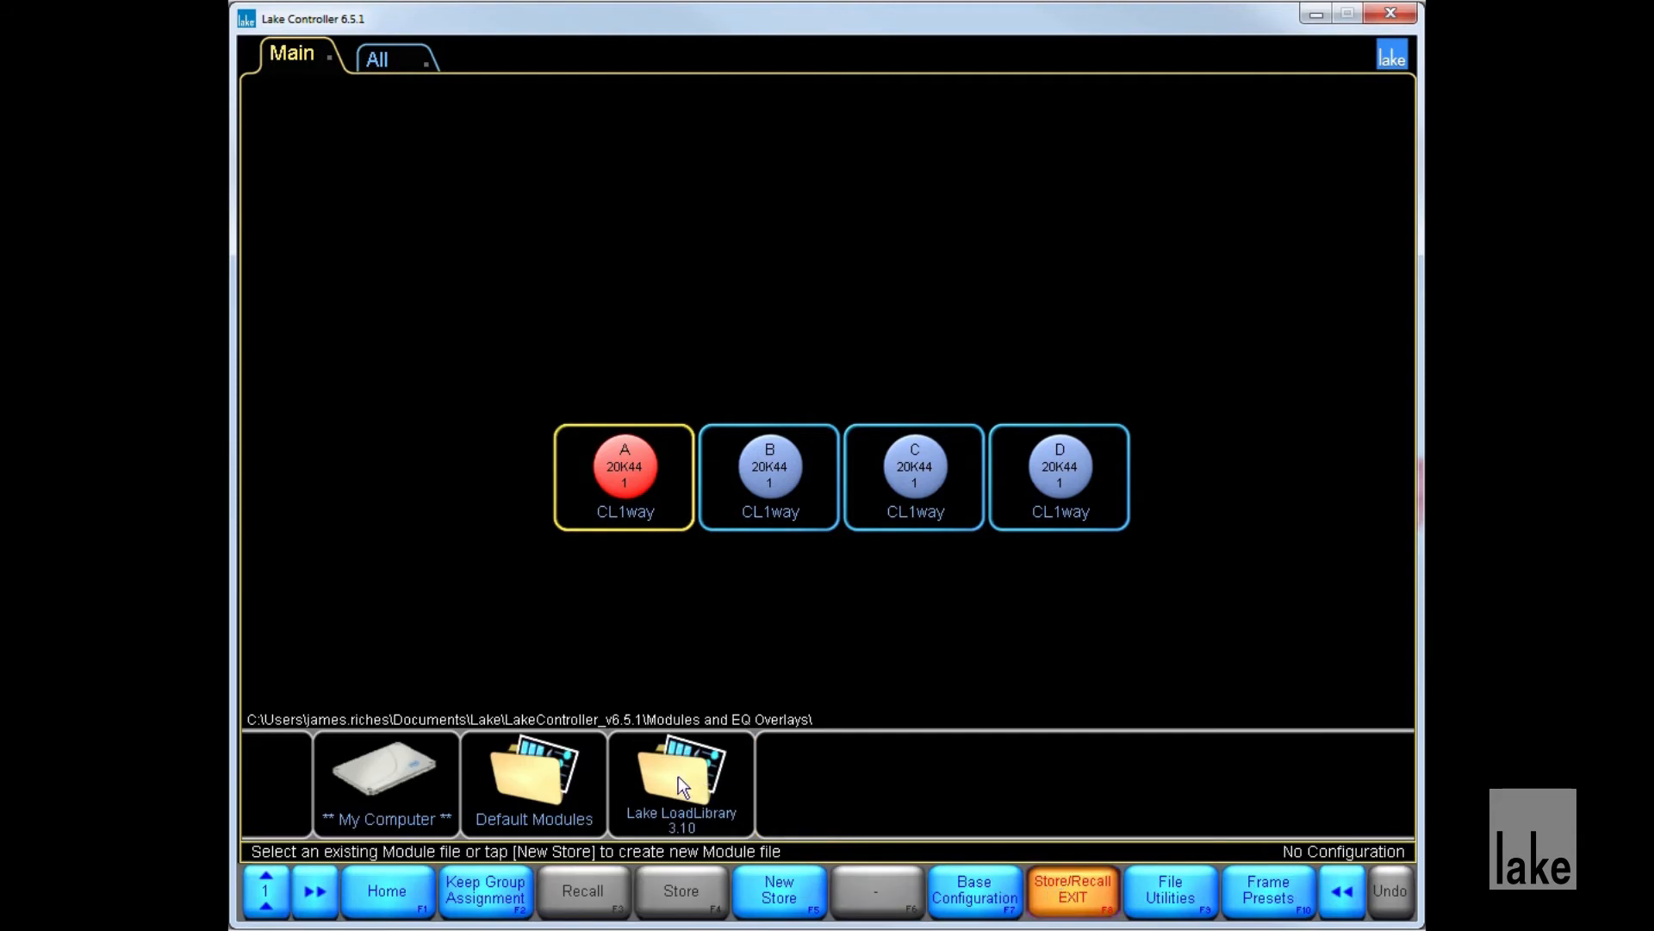
# Browse Lake LoadLibrary 3.10 > Turbosound Flashline and select TFS-900H Hi P1 RevD.
pyautogui.doubleClick(680, 781)
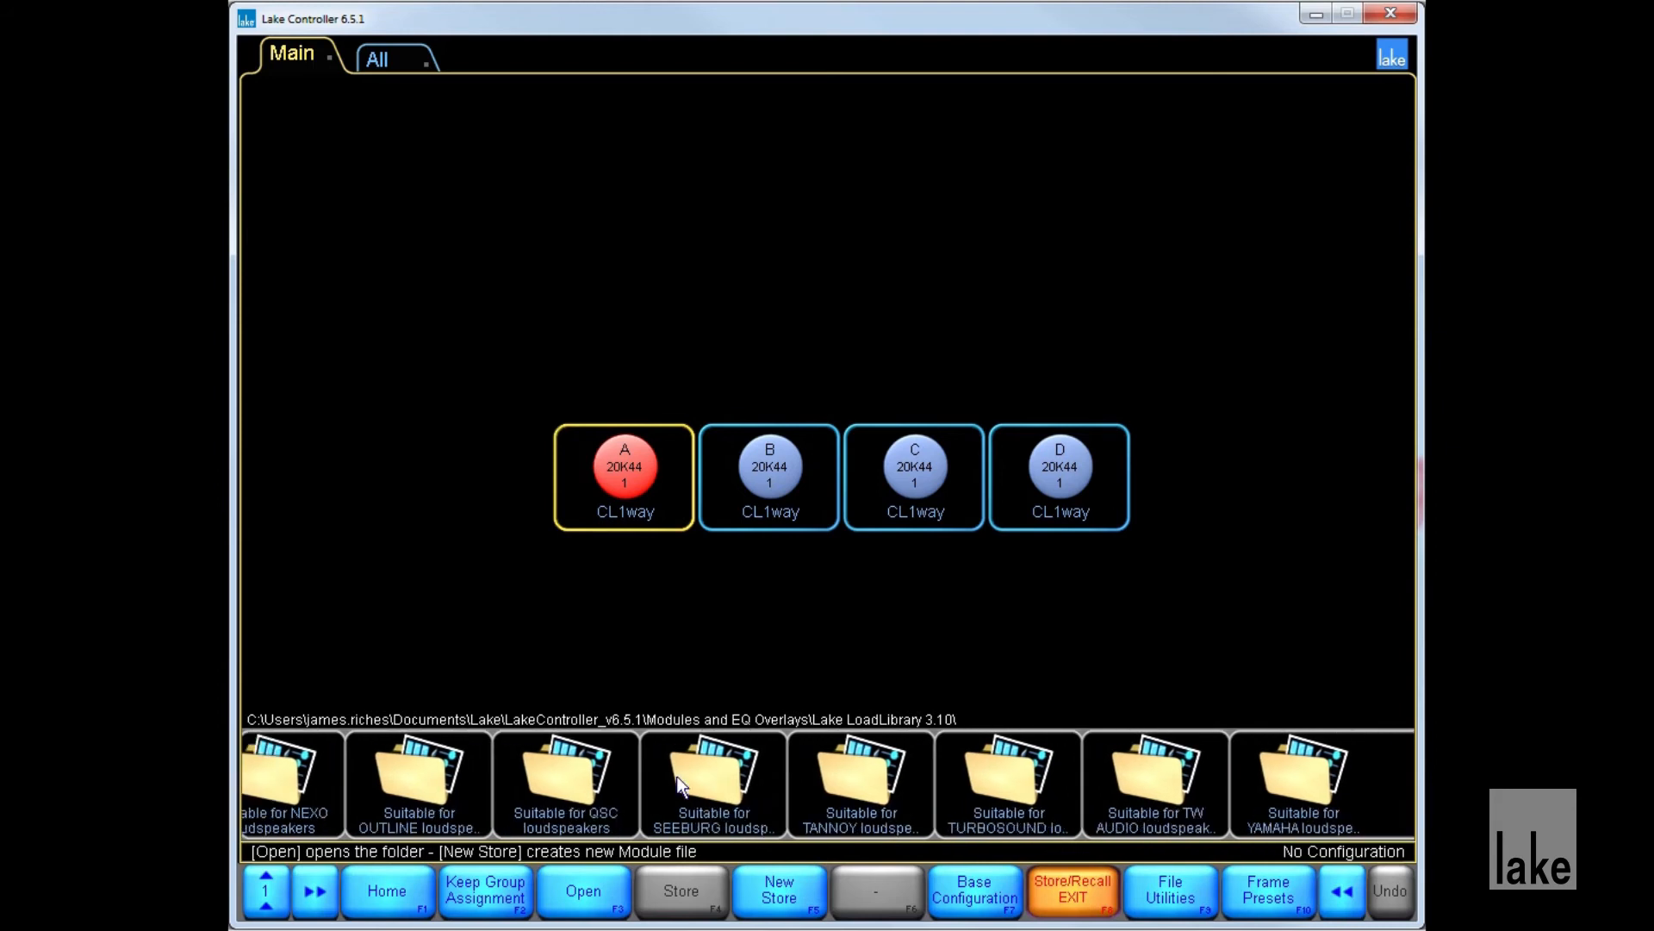
pyautogui.doubleClick(1011, 781)
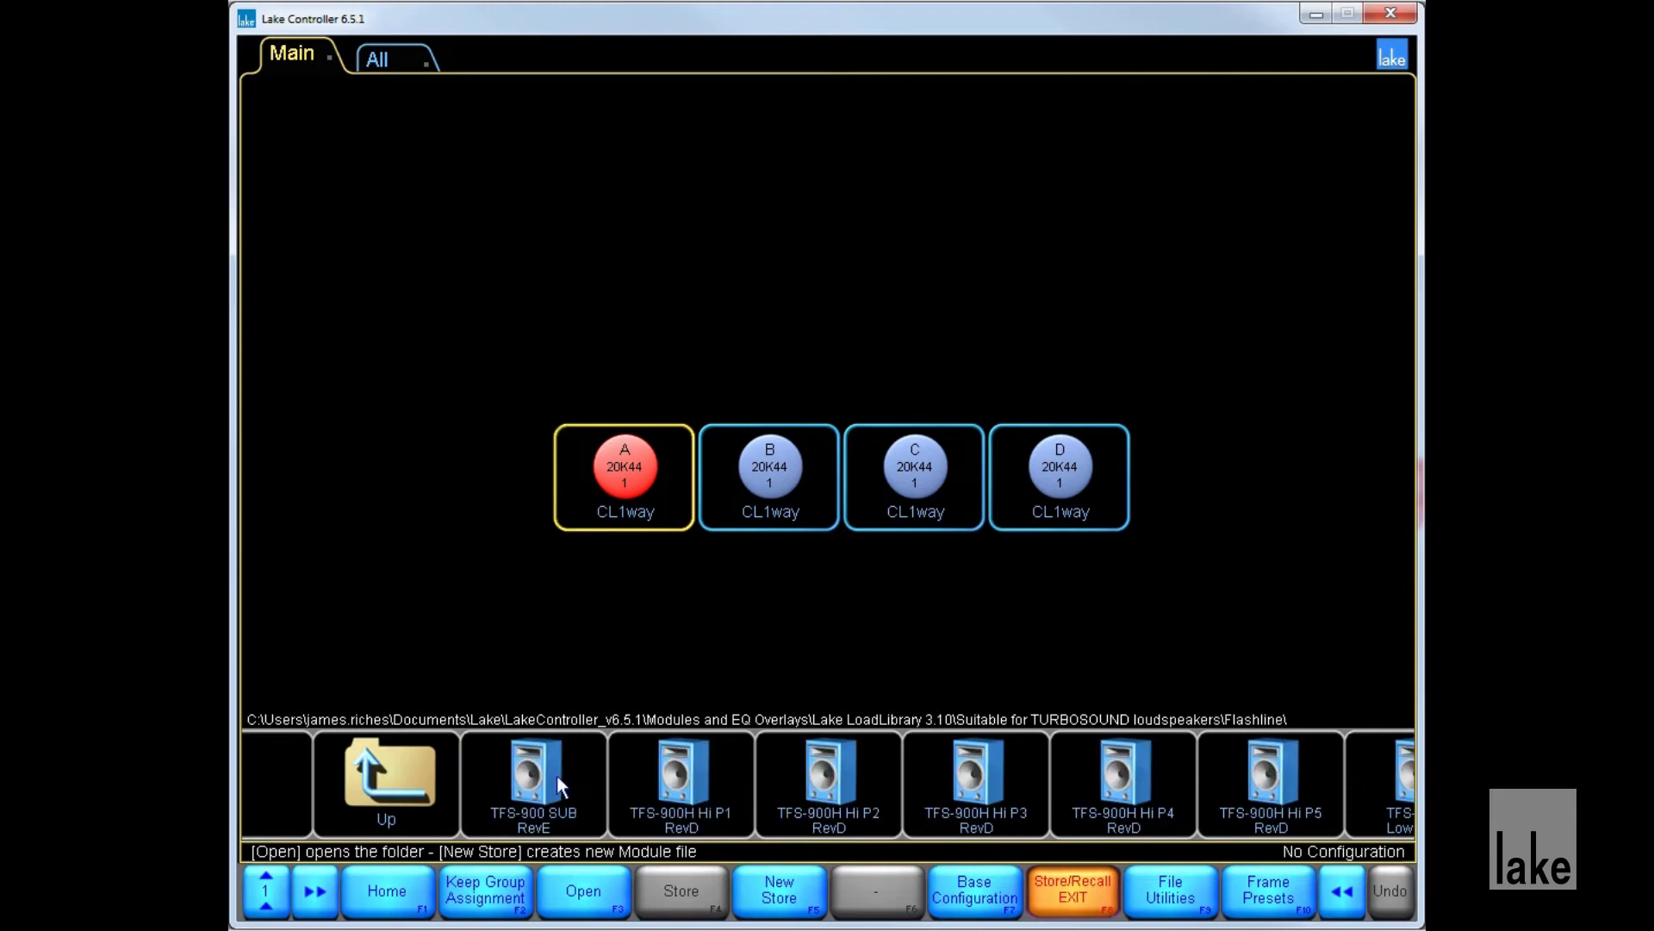
pyautogui.click(681, 784)
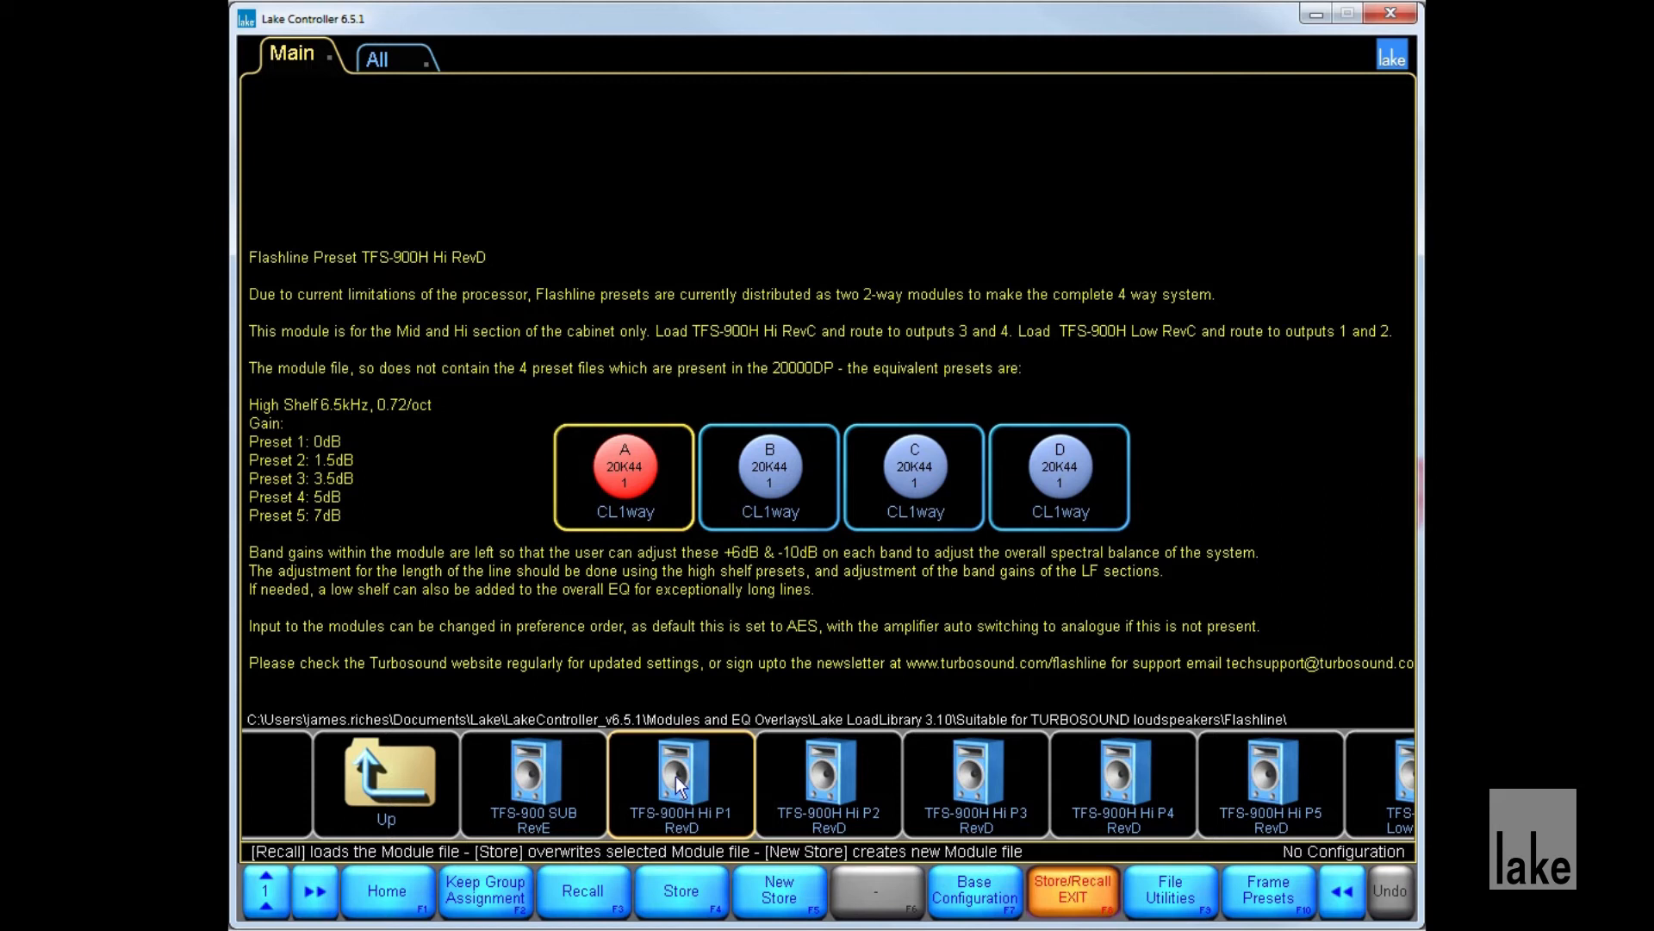
# Recall TFS-900H Hi P1 RevD into module A, confirming the overwrite.
pyautogui.click(581, 891)
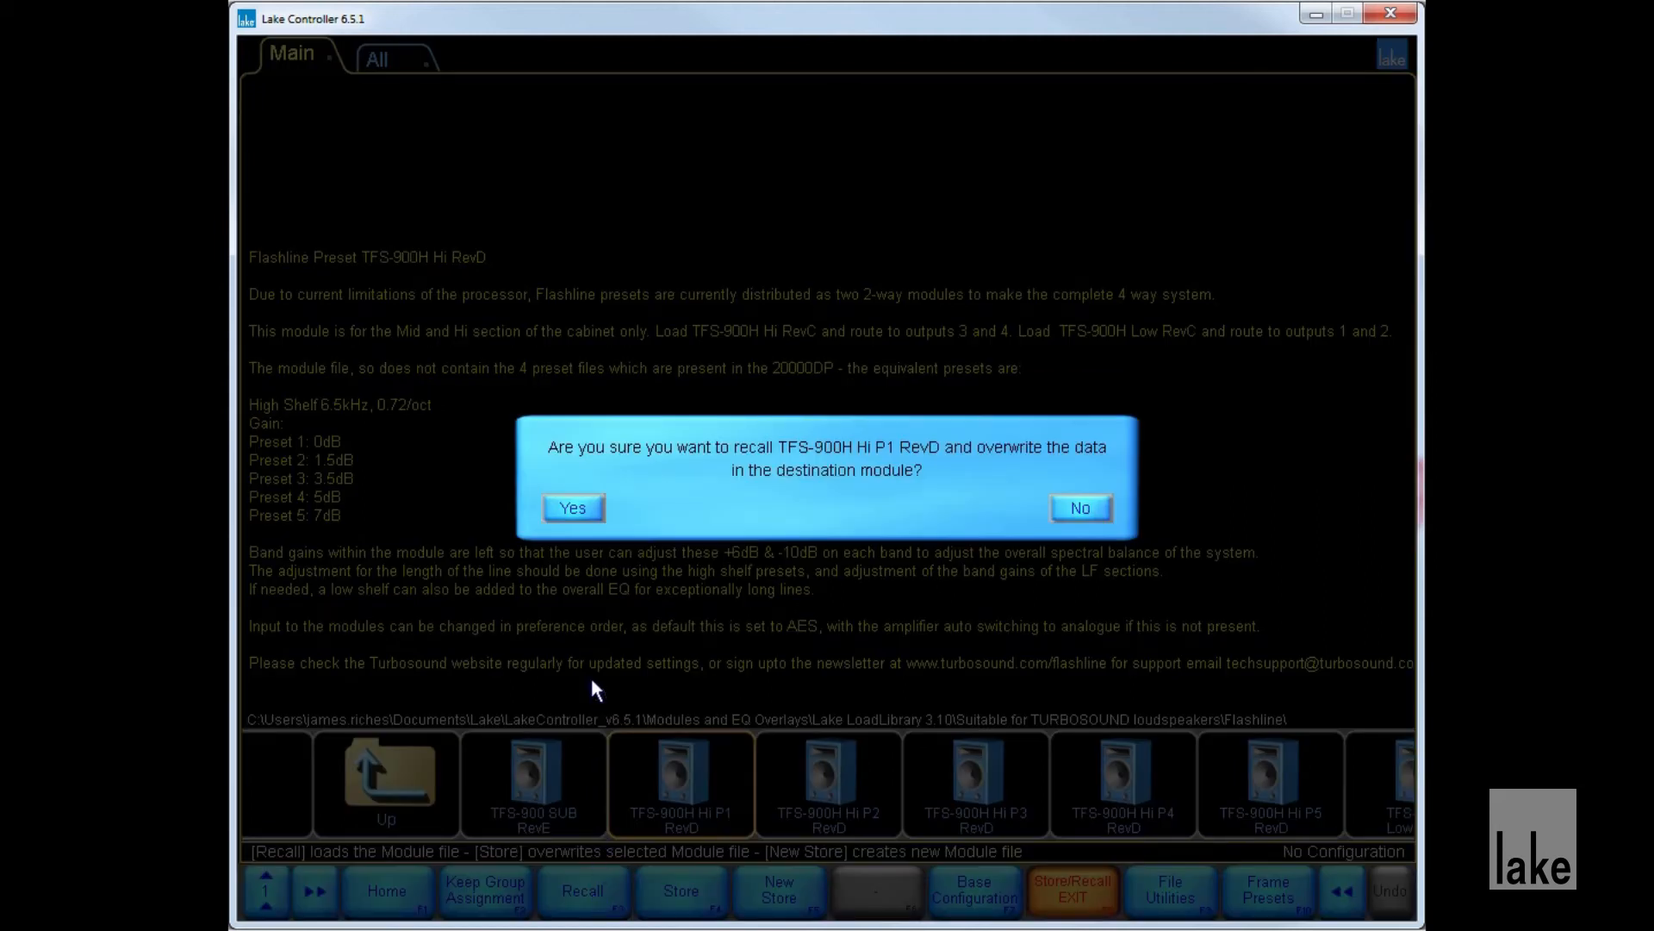
pyautogui.click(573, 508)
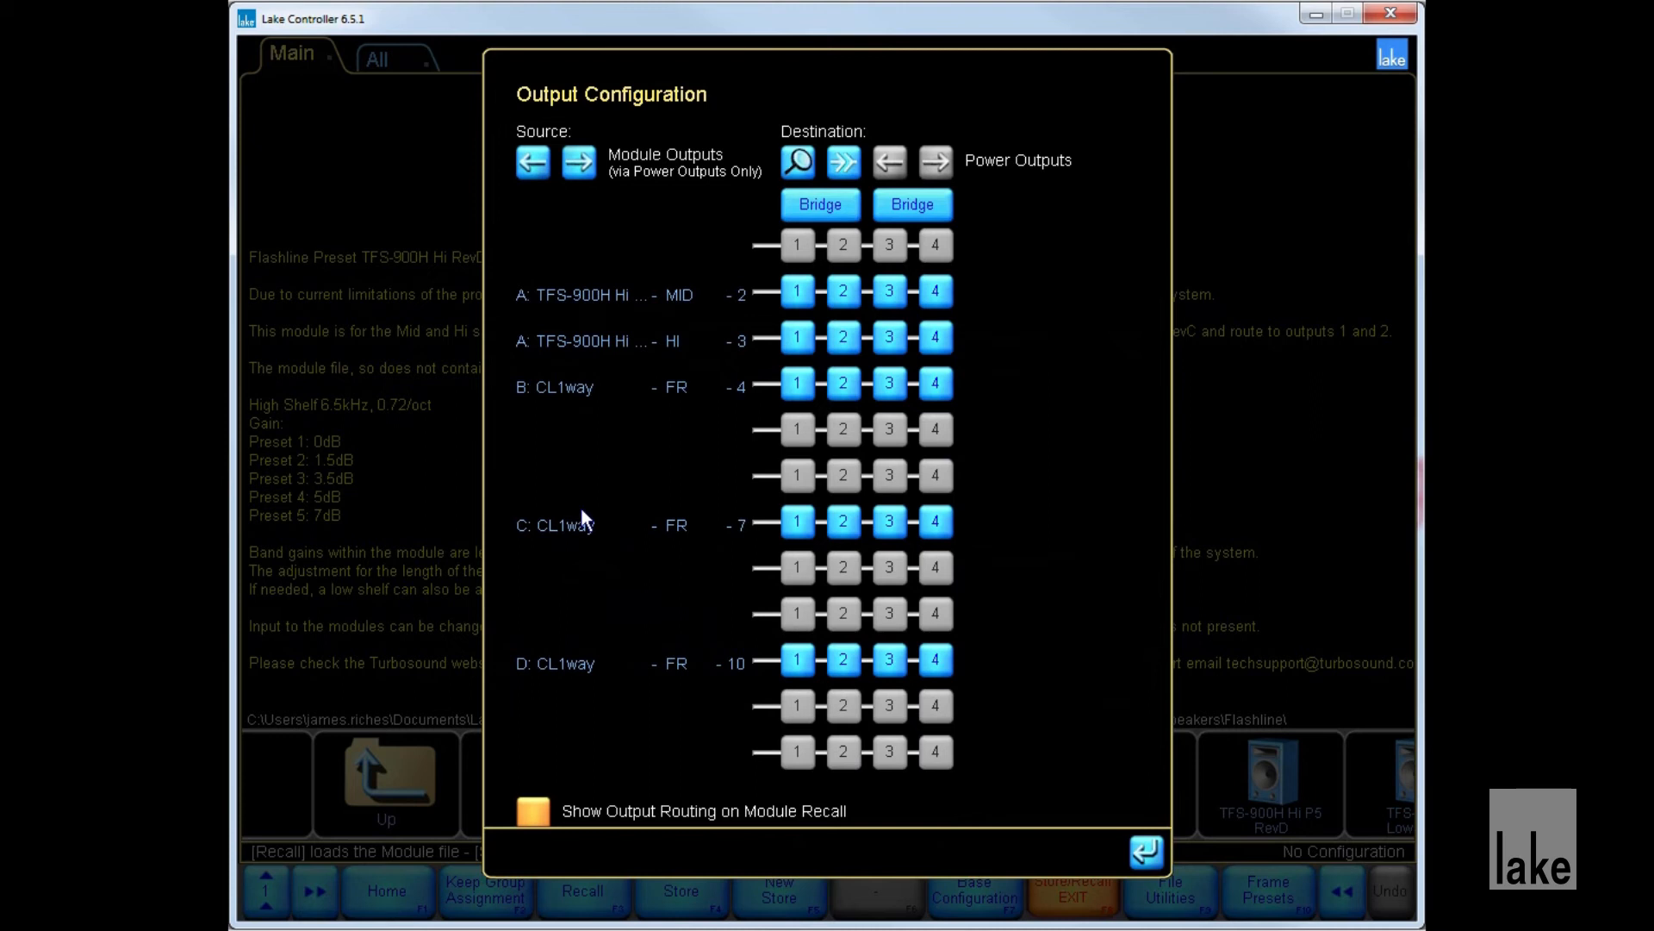
pyautogui.moveTo(797, 292)
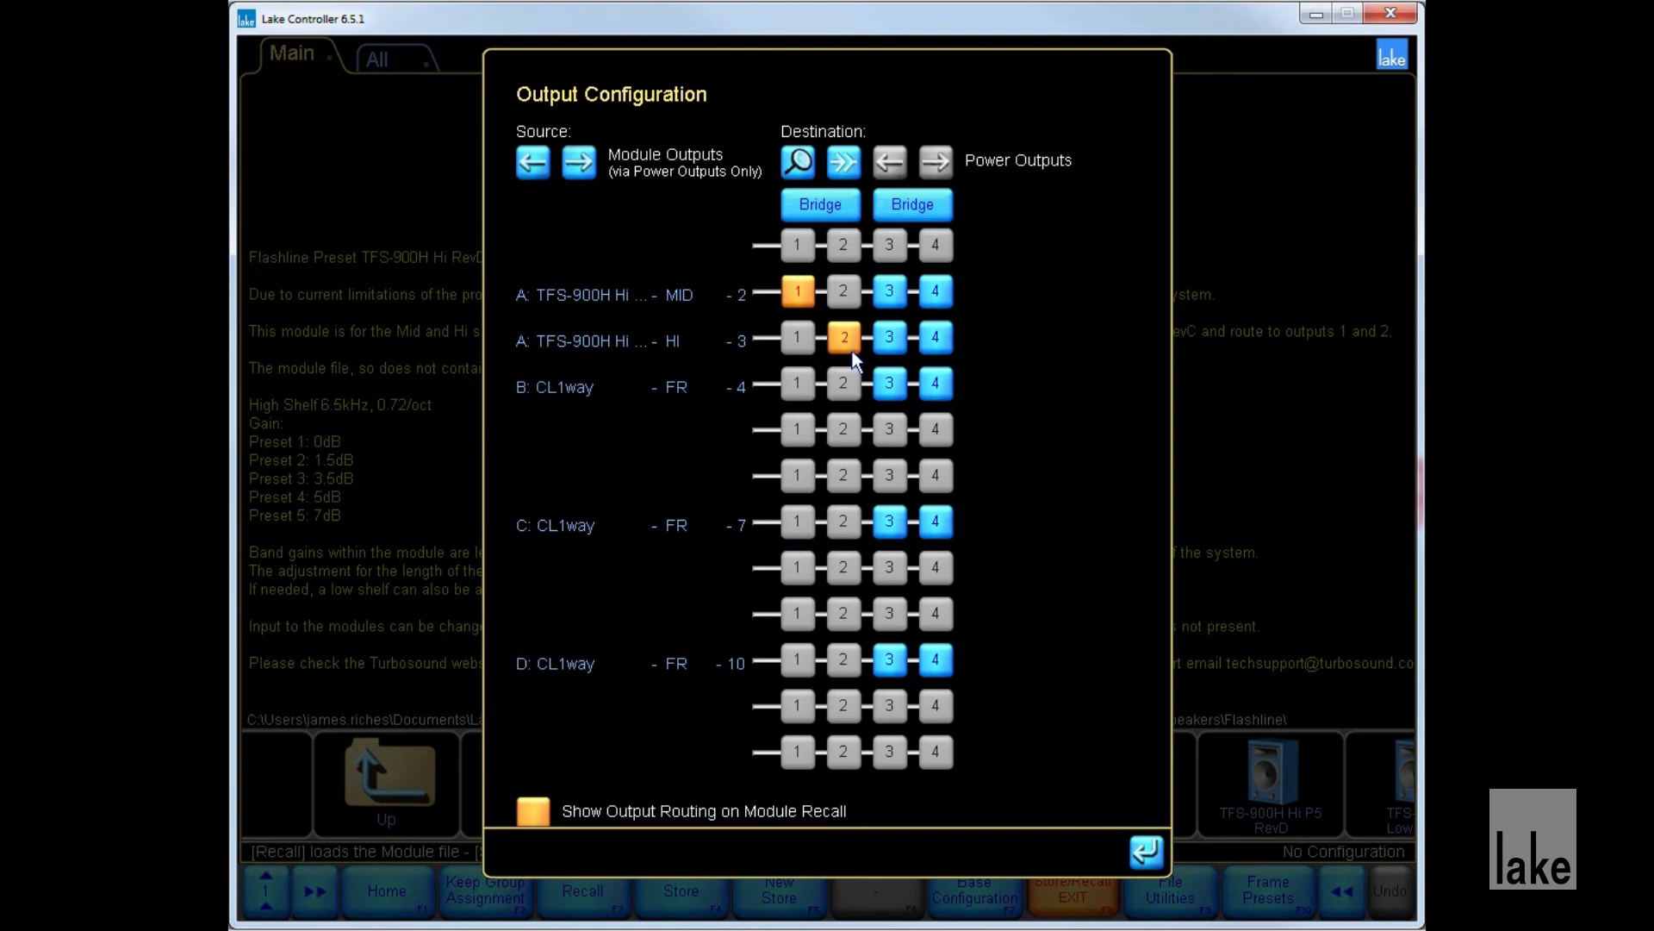
pyautogui.moveTo(1054, 687)
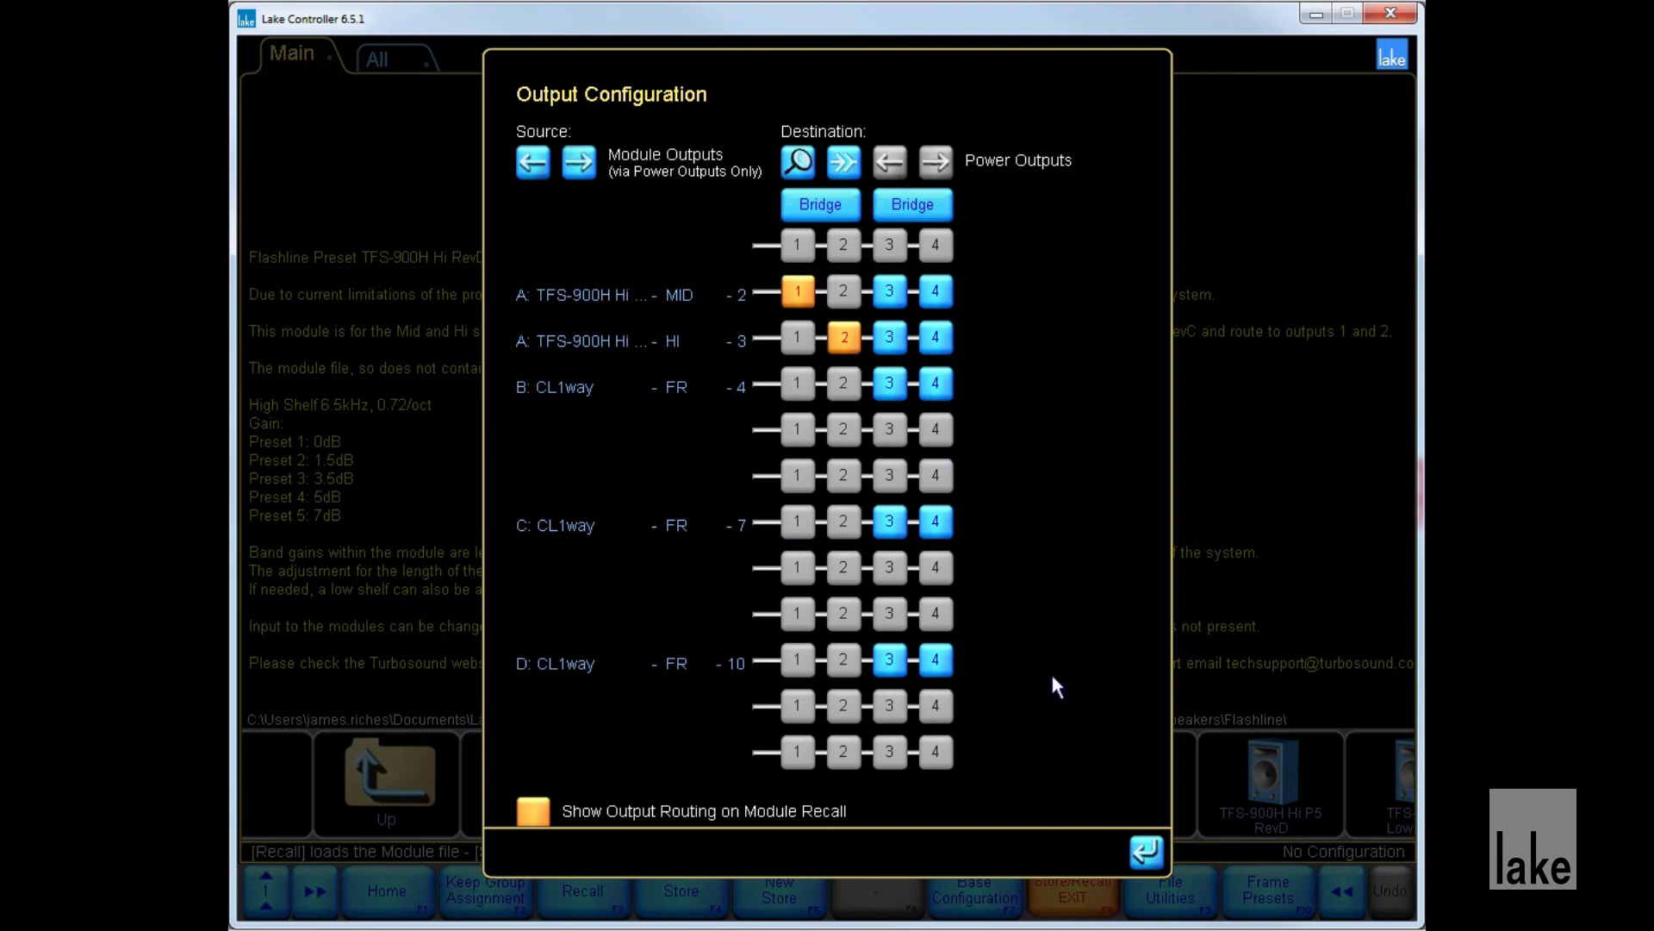
# Close output routing and the module library, then view module A's I/O Config.
pyautogui.click(1144, 853)
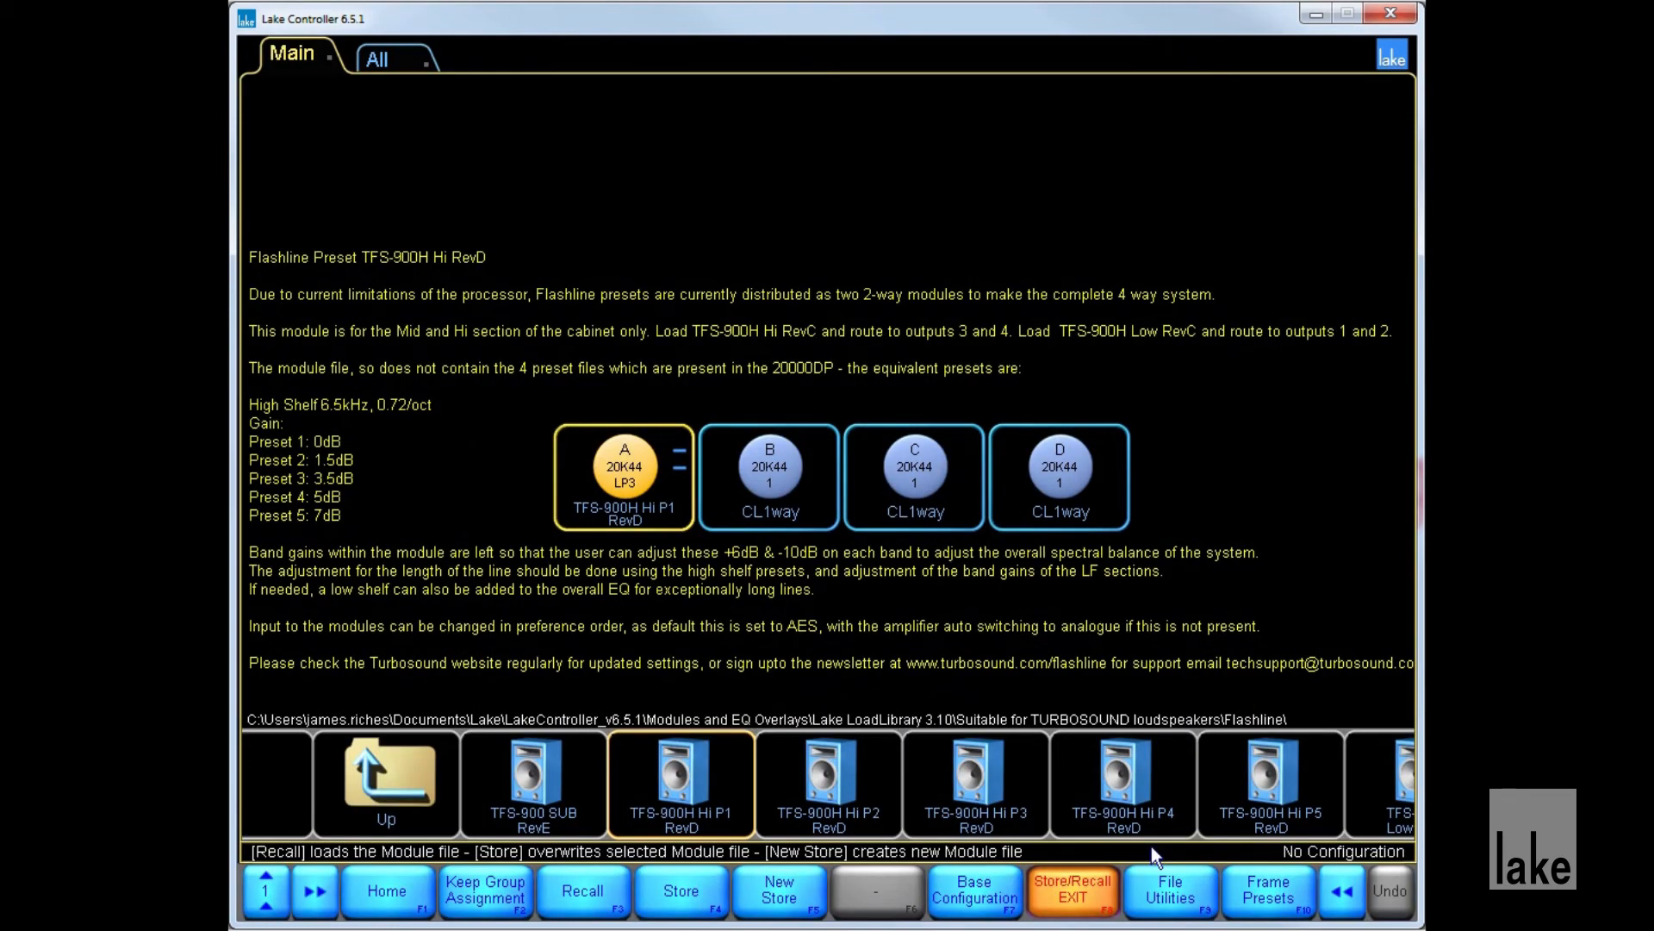
pyautogui.moveTo(936, 885)
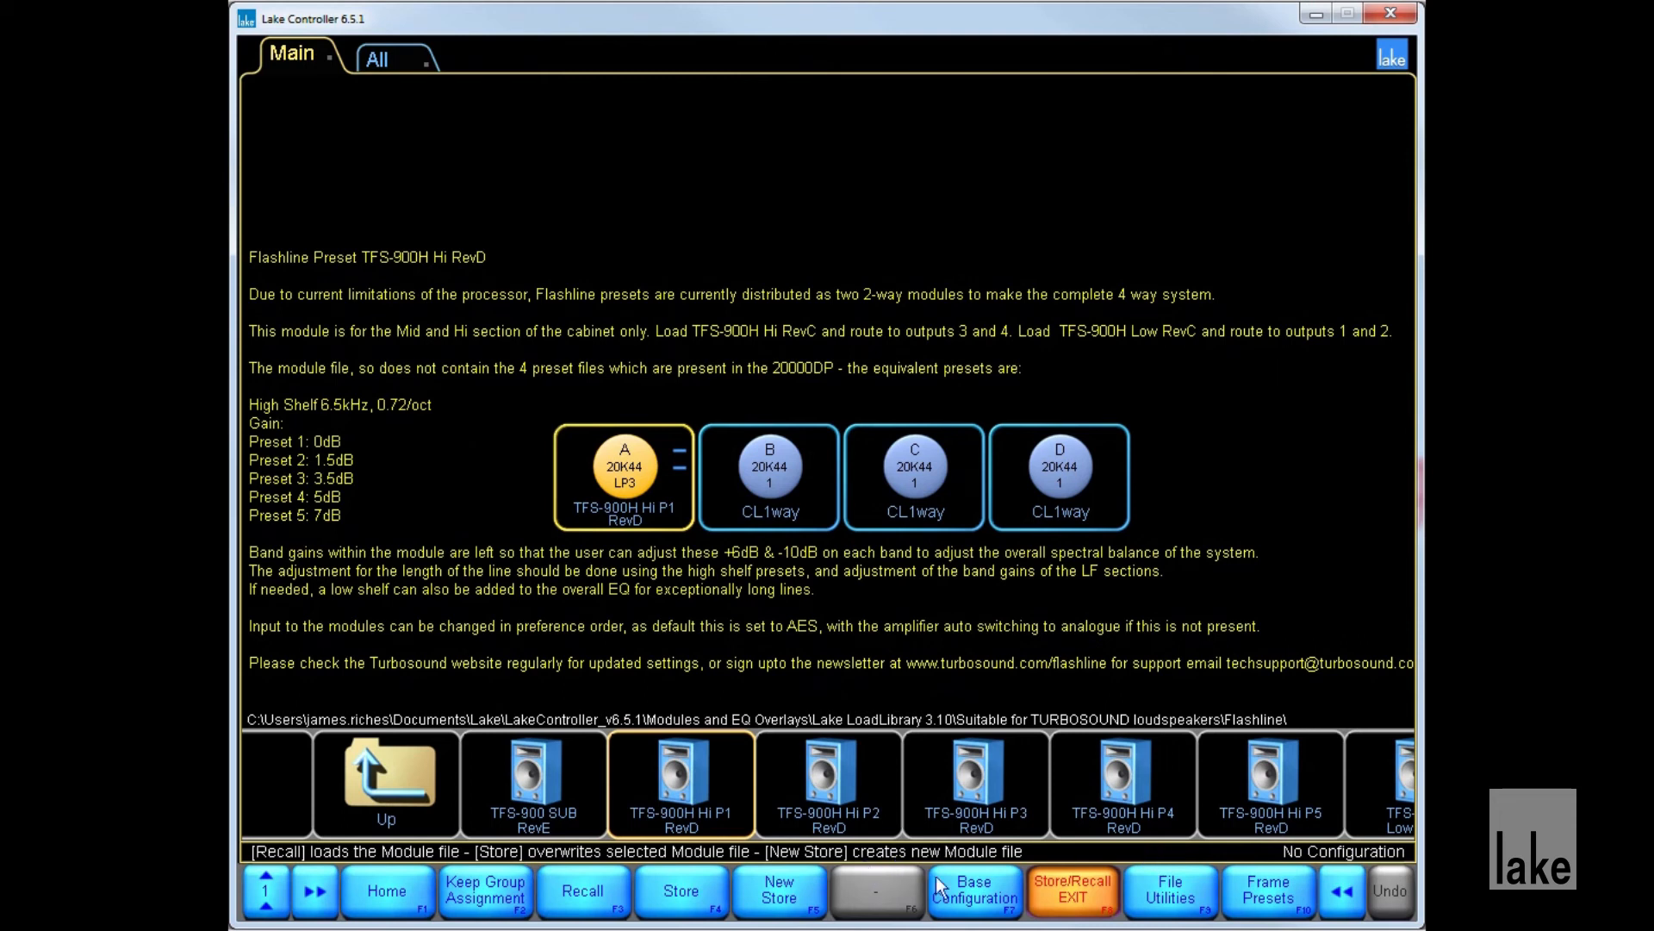
pyautogui.click(977, 891)
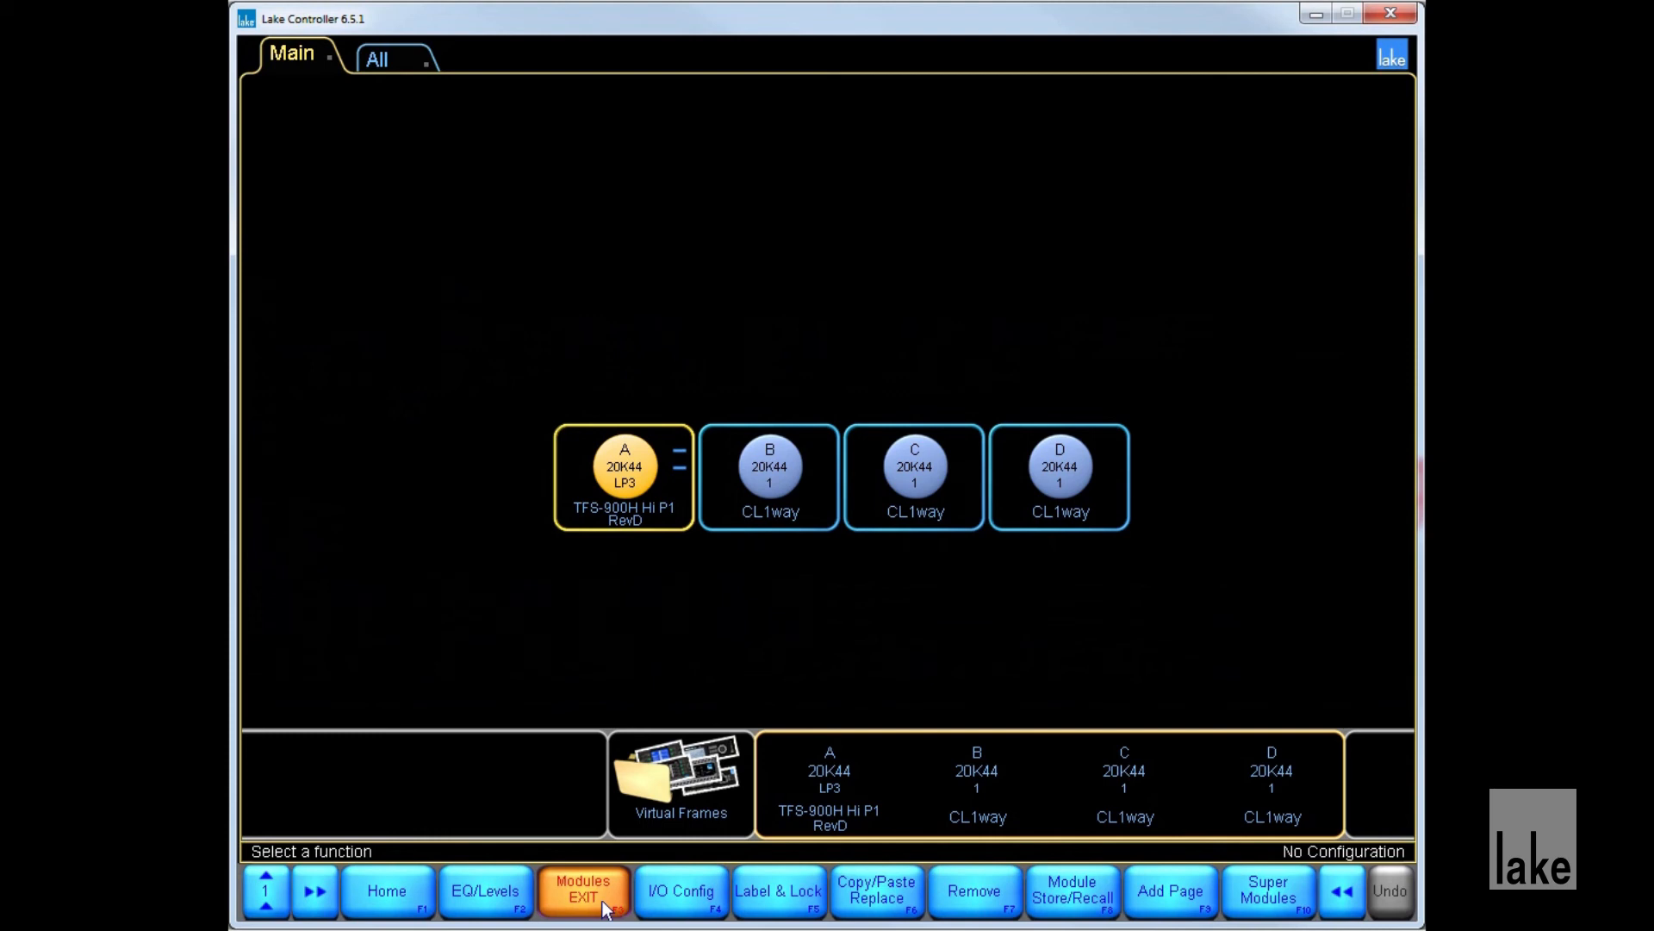
pyautogui.click(681, 890)
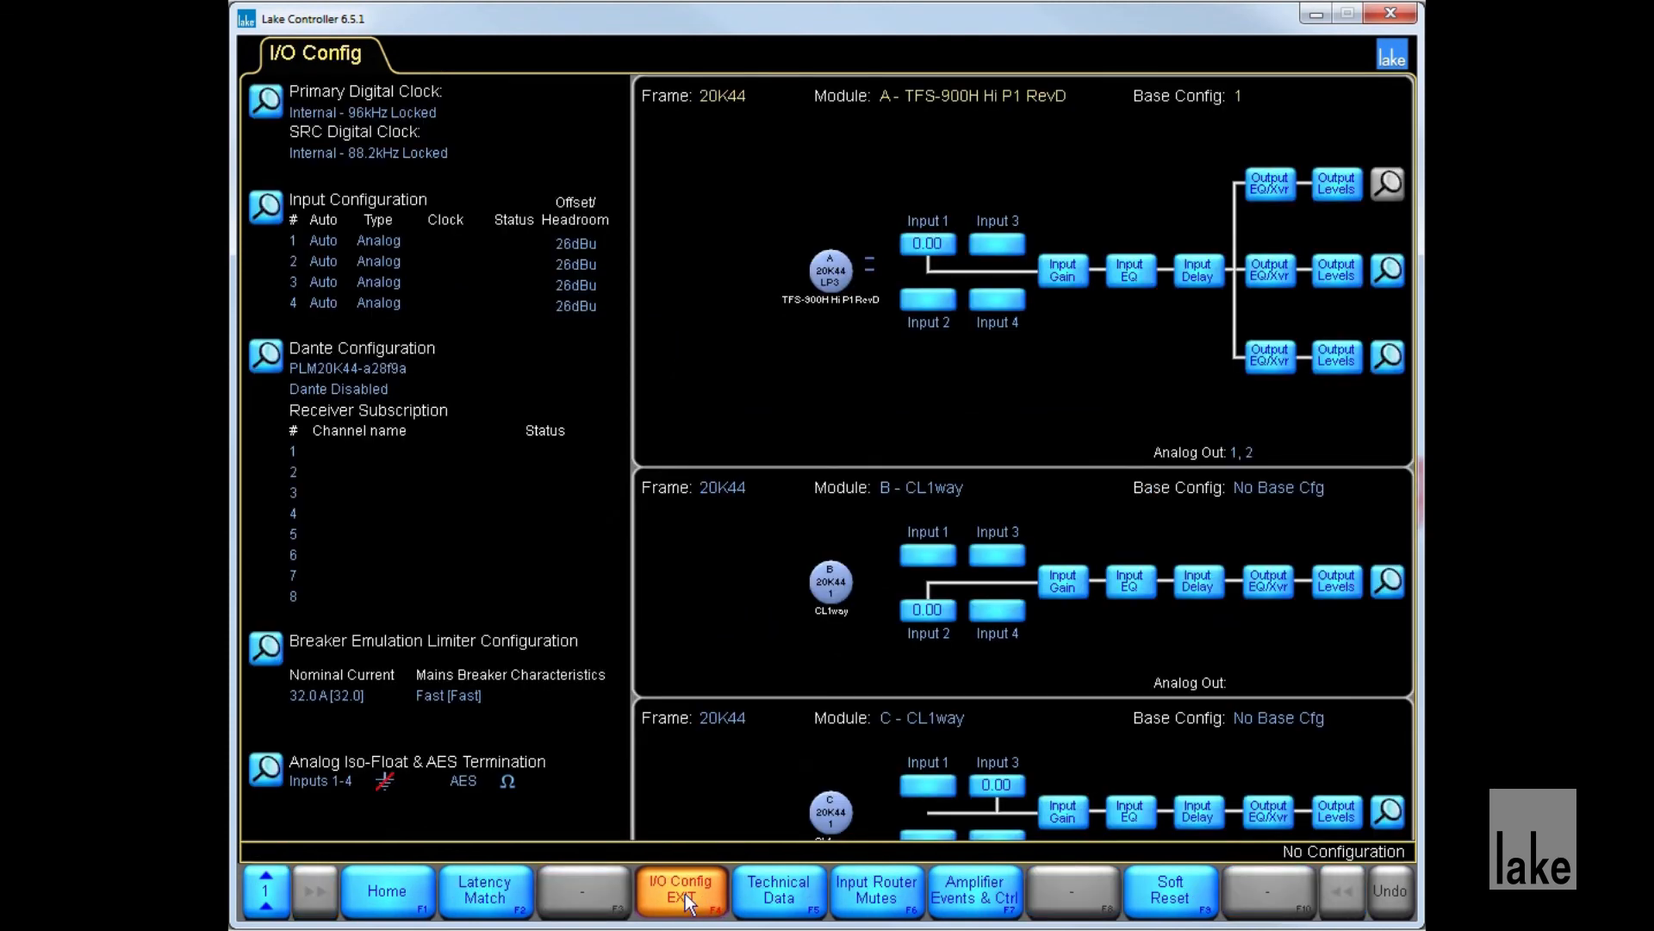